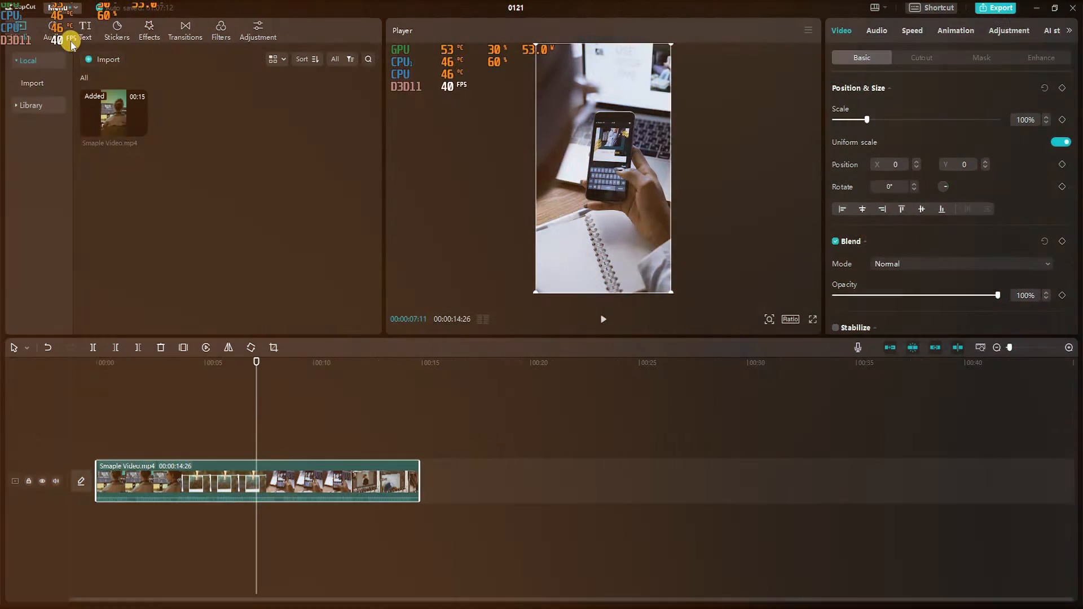
Generate English auto captions from the sample video's speech via the Text panel.
left_click(85, 29)
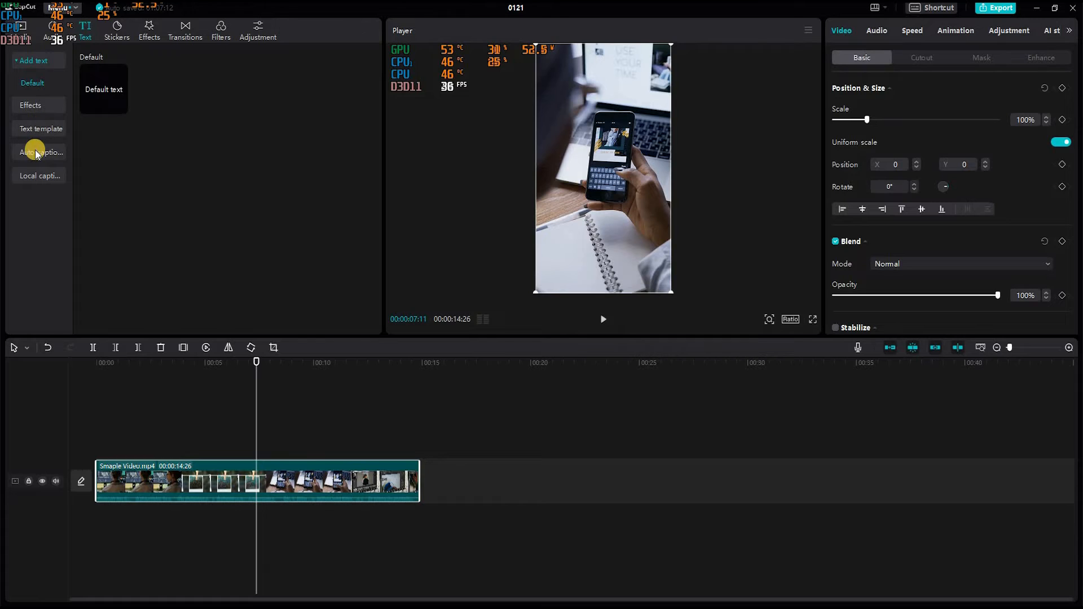
left_click(41, 152)
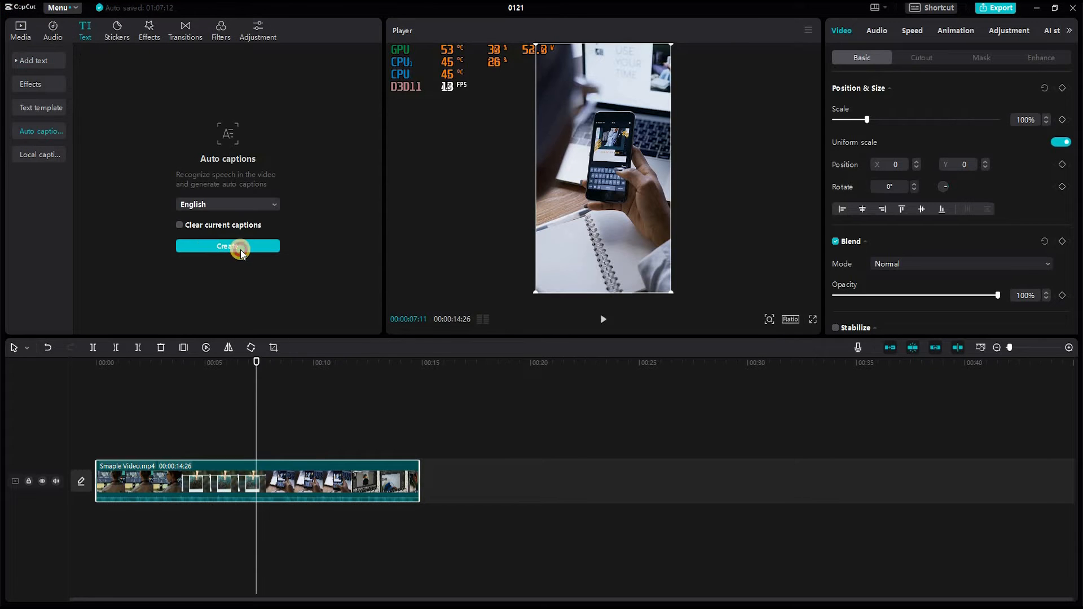
left_click(227, 246)
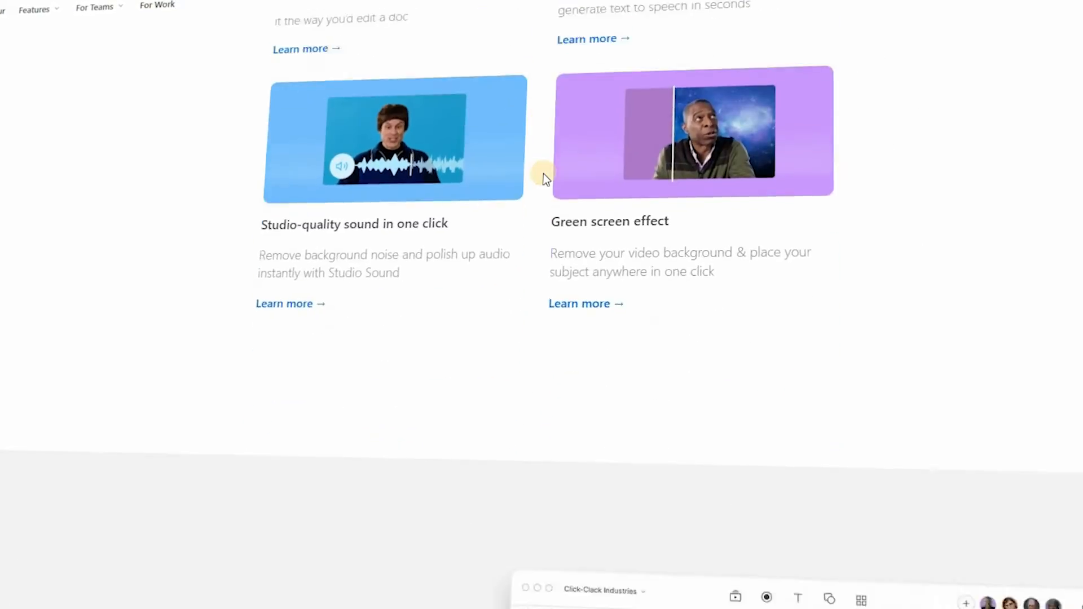
Scroll down the Descript features page to look over the showcase.
scroll("down", 3)
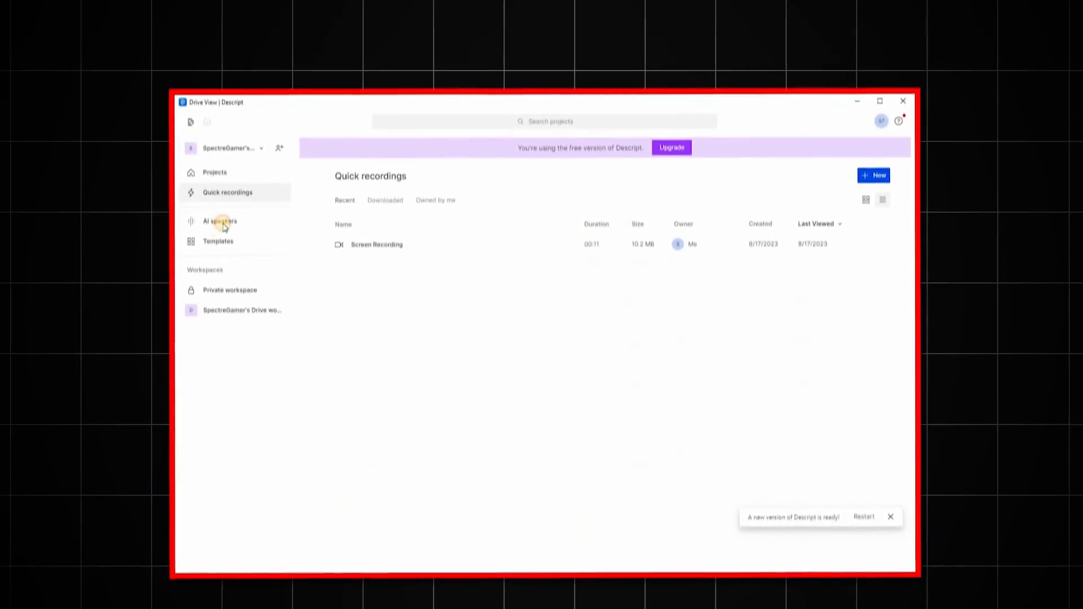
Create a project from the sample video, transcribe its English speech, and add captions to the scene.
left_click(220, 221)
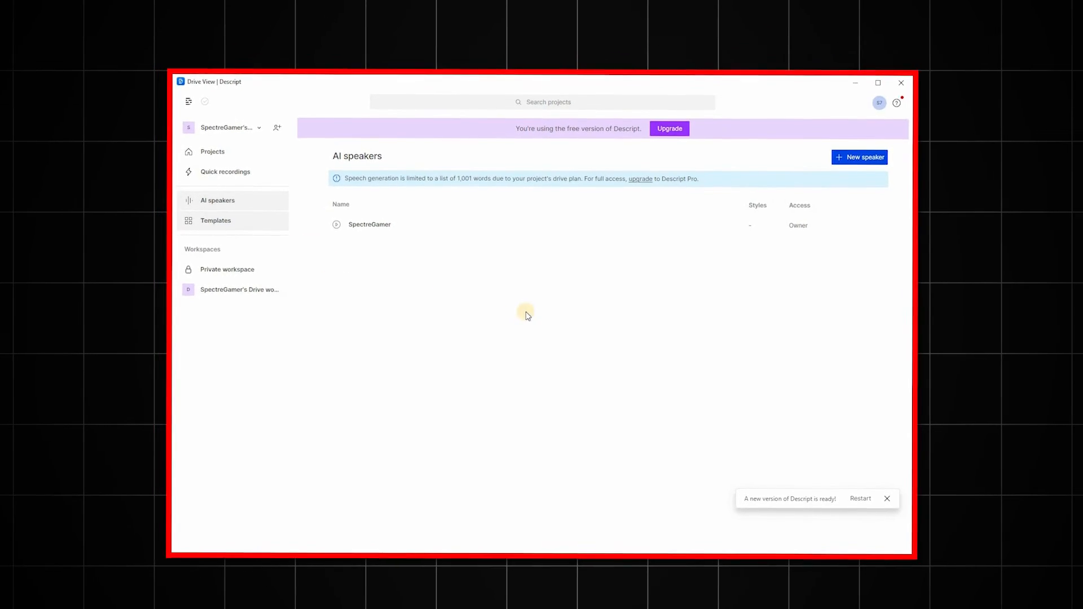
left_click(216, 220)
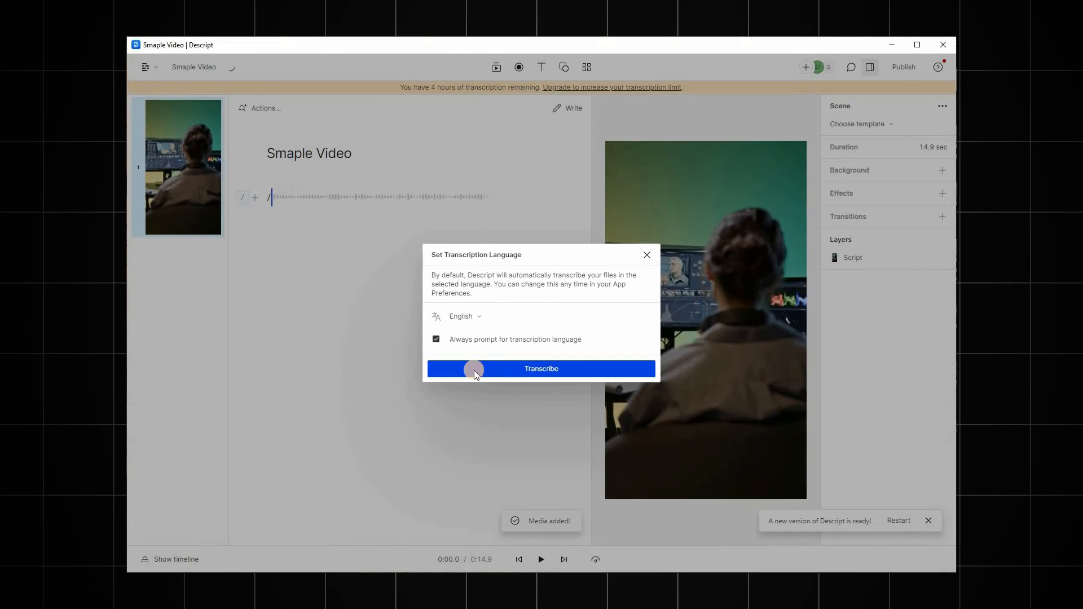
left_click(541, 368)
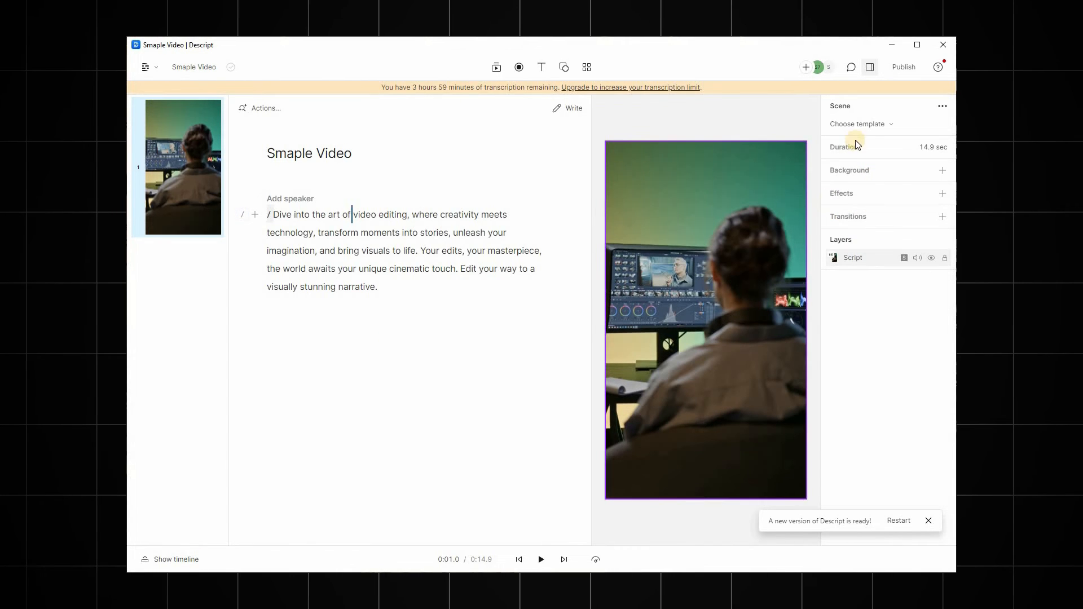
left_click(860, 124)
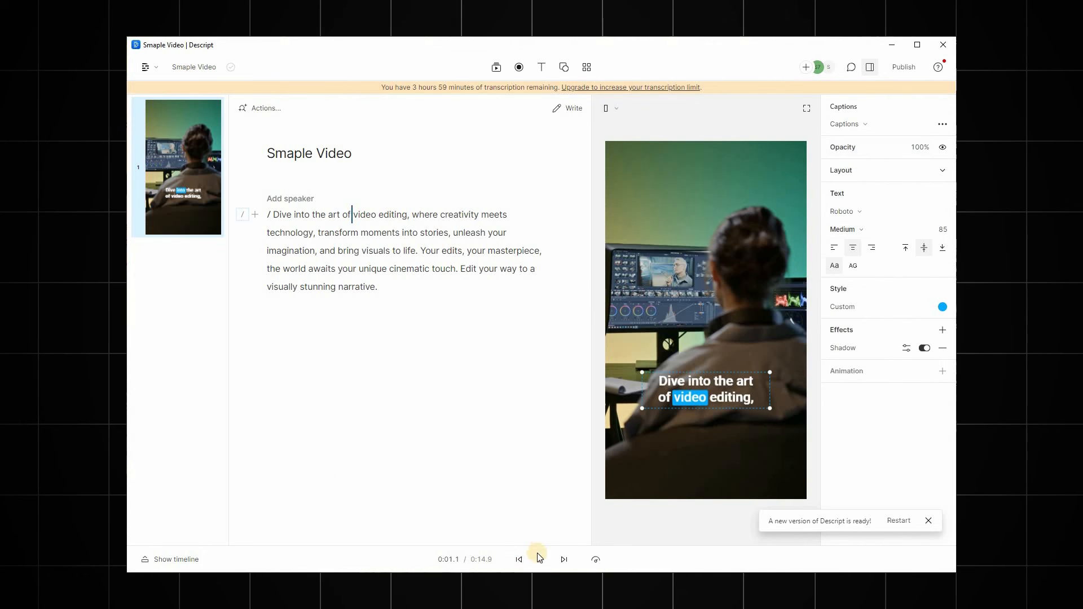
Play and pause the video to preview the word-highlighted captions in sync with speech.
left_click(540, 558)
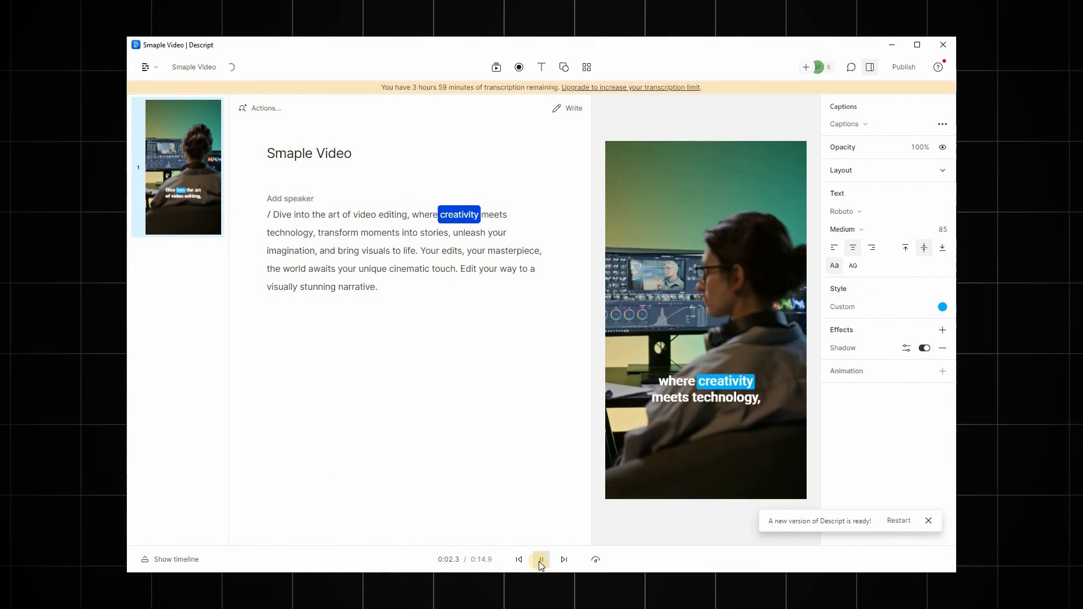
left_click(540, 560)
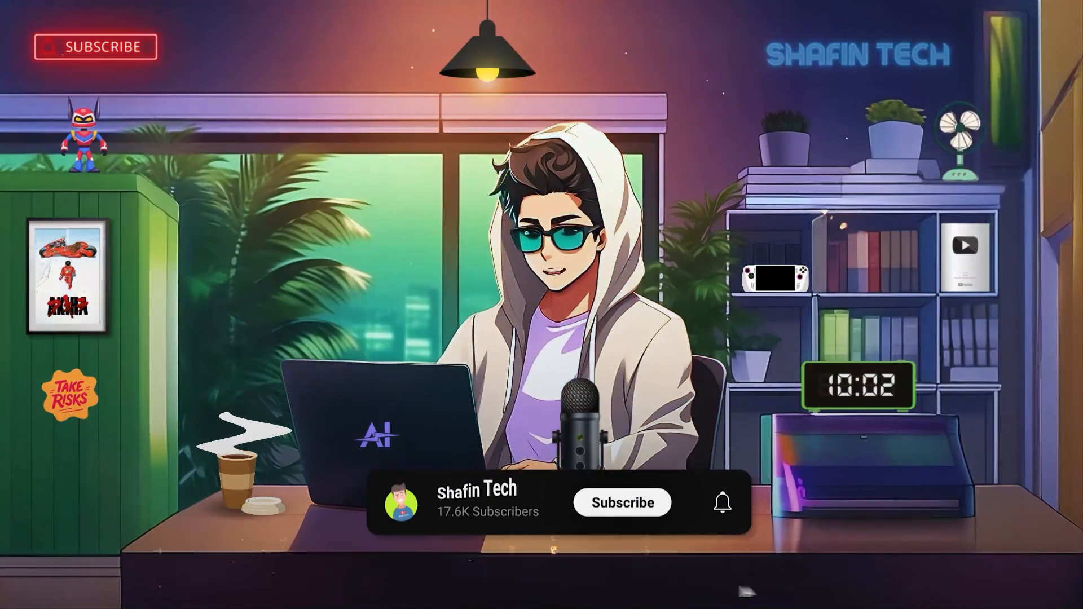
left_click(620, 502)
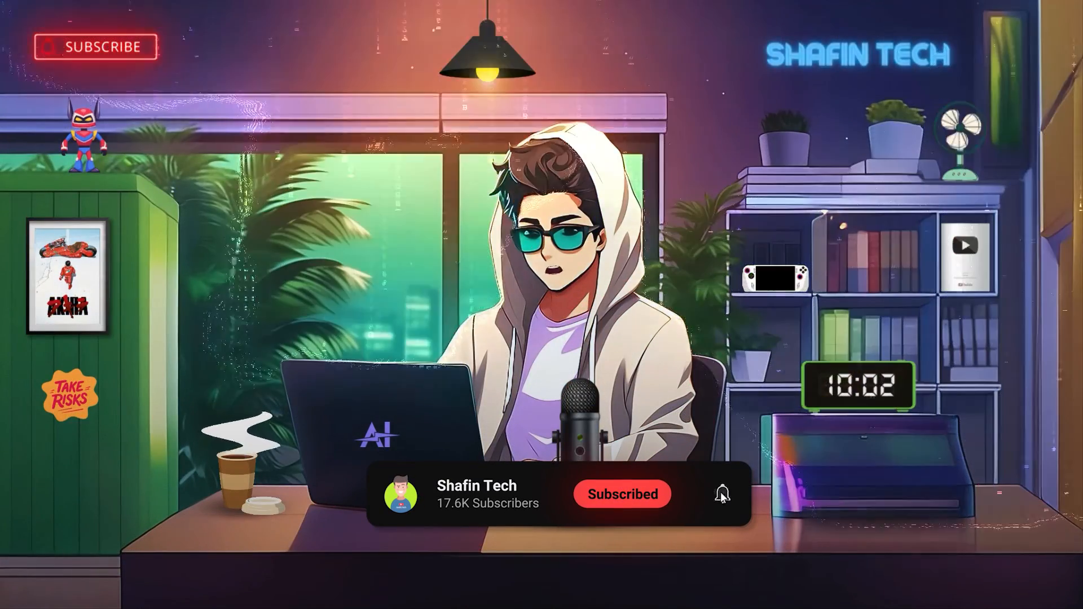